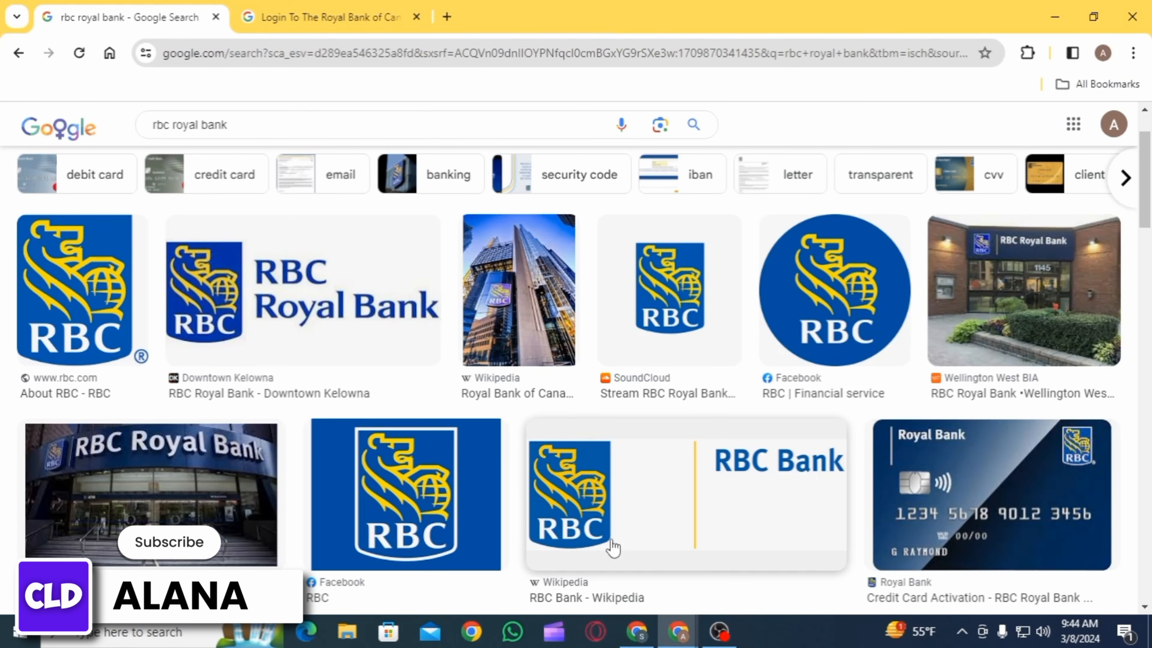
# Show the Google results for the RBC employee portal, with Employee Login Options listed first.
pyautogui.click(170, 542)
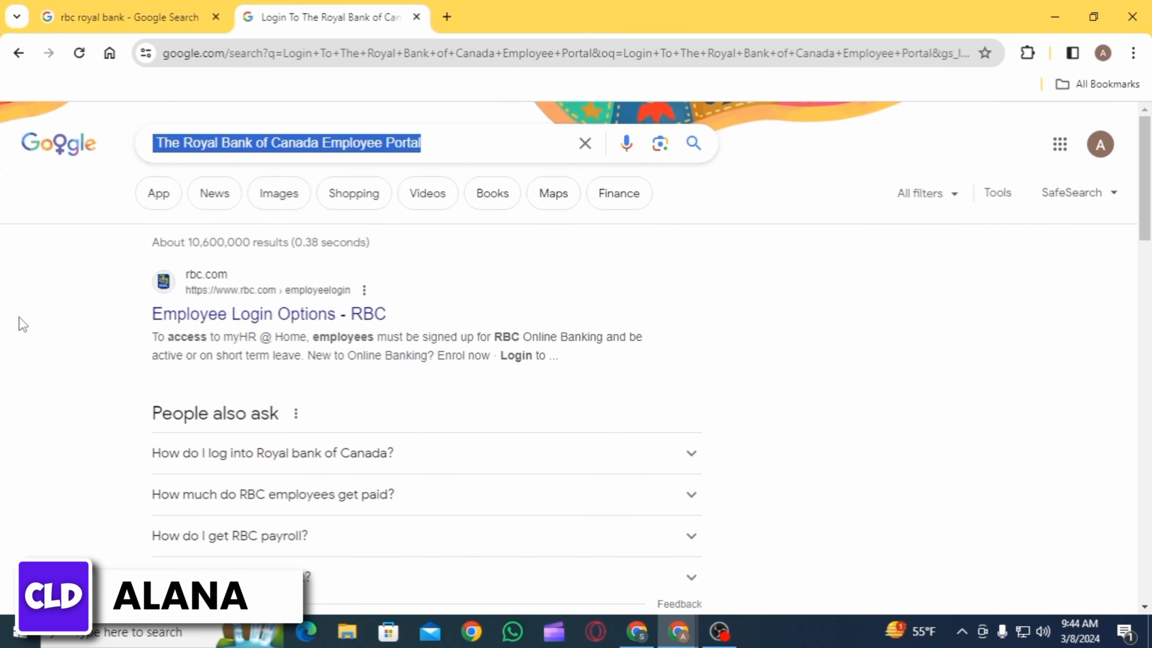
pyautogui.scroll(-3)
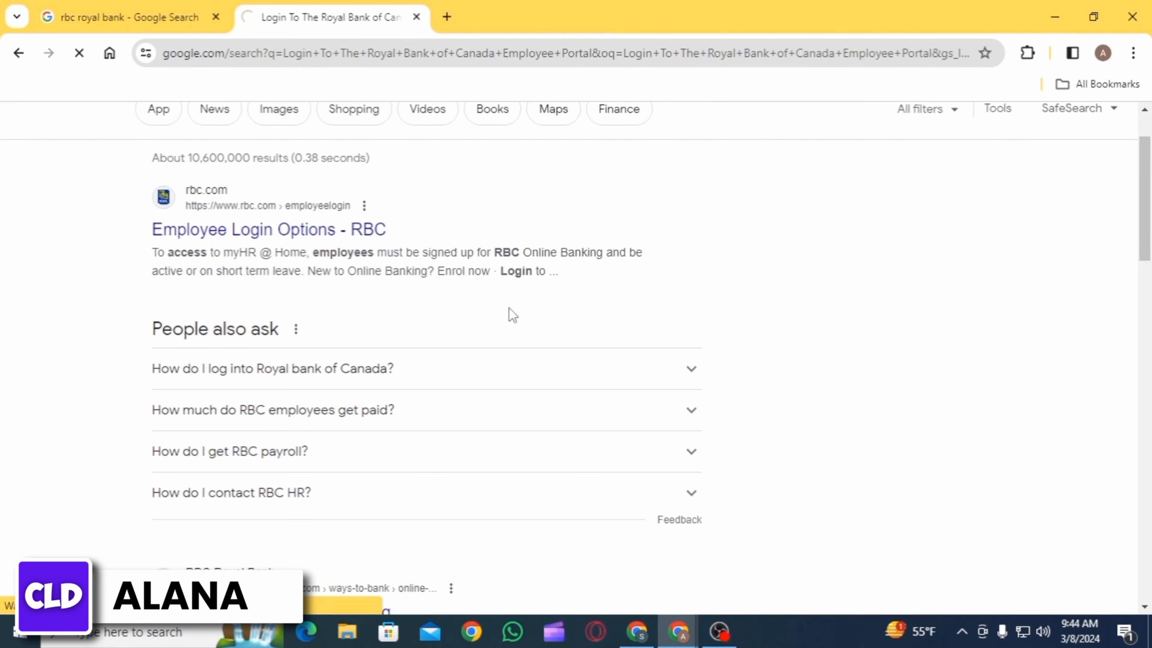
# Open RBC's Employee Login Options result, view the myHR @ Home and one.rbc.com choices, and dismiss the cookie notice.
pyautogui.click(264, 229)
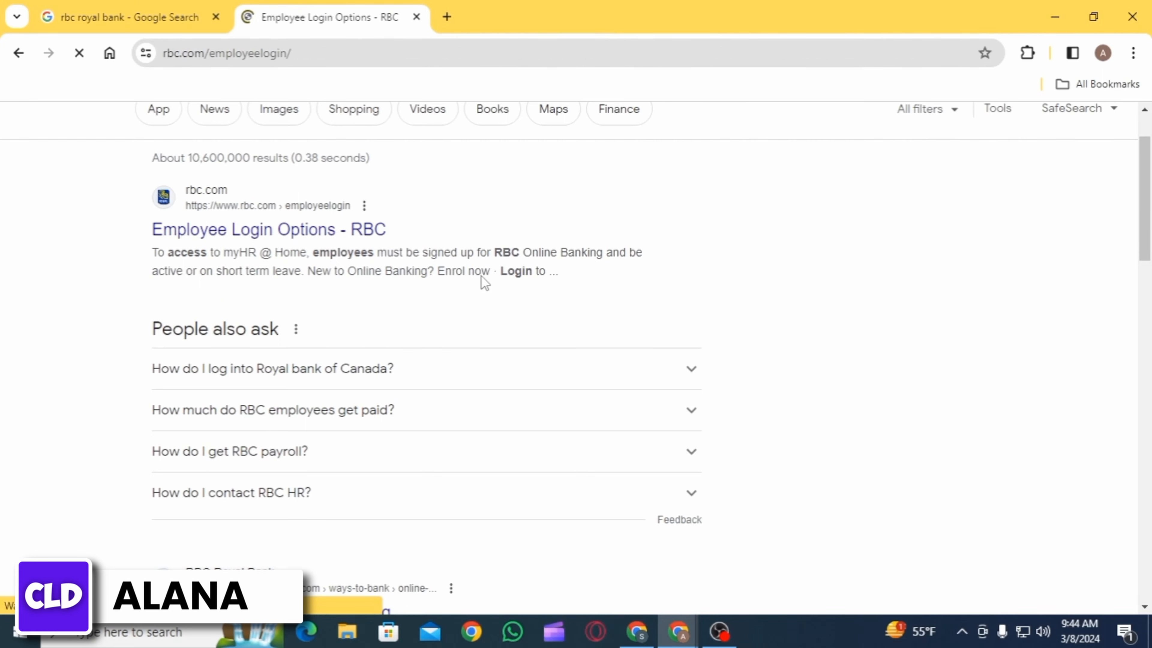
pyautogui.click(265, 229)
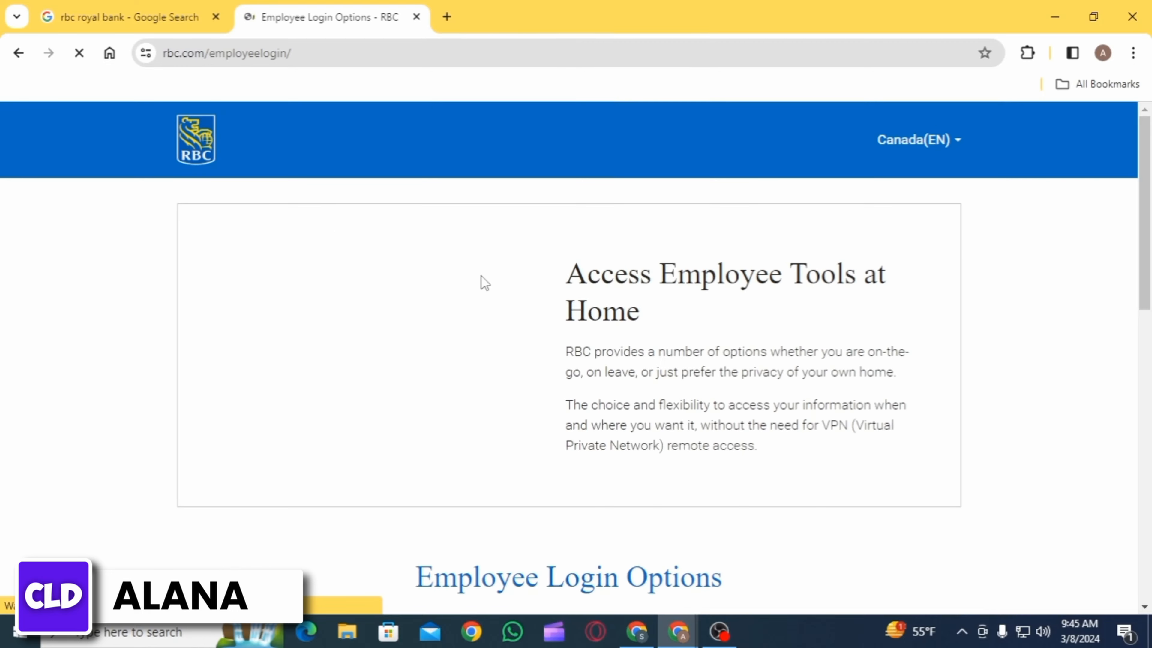
pyautogui.scroll(-3)
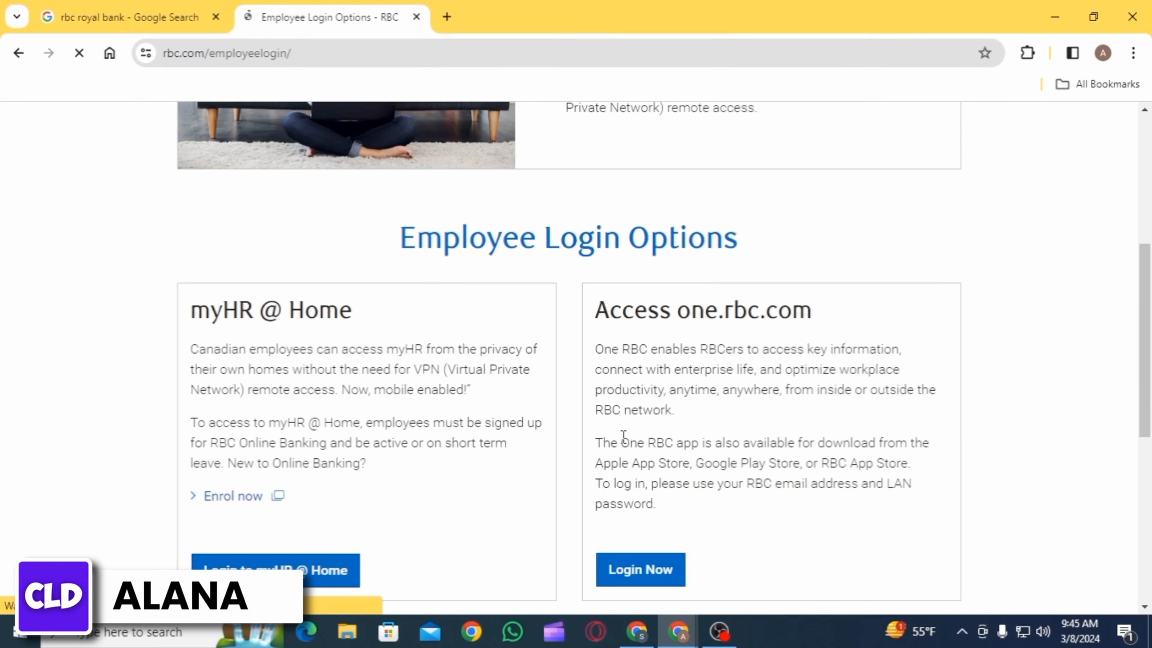
pyautogui.scroll(-3)
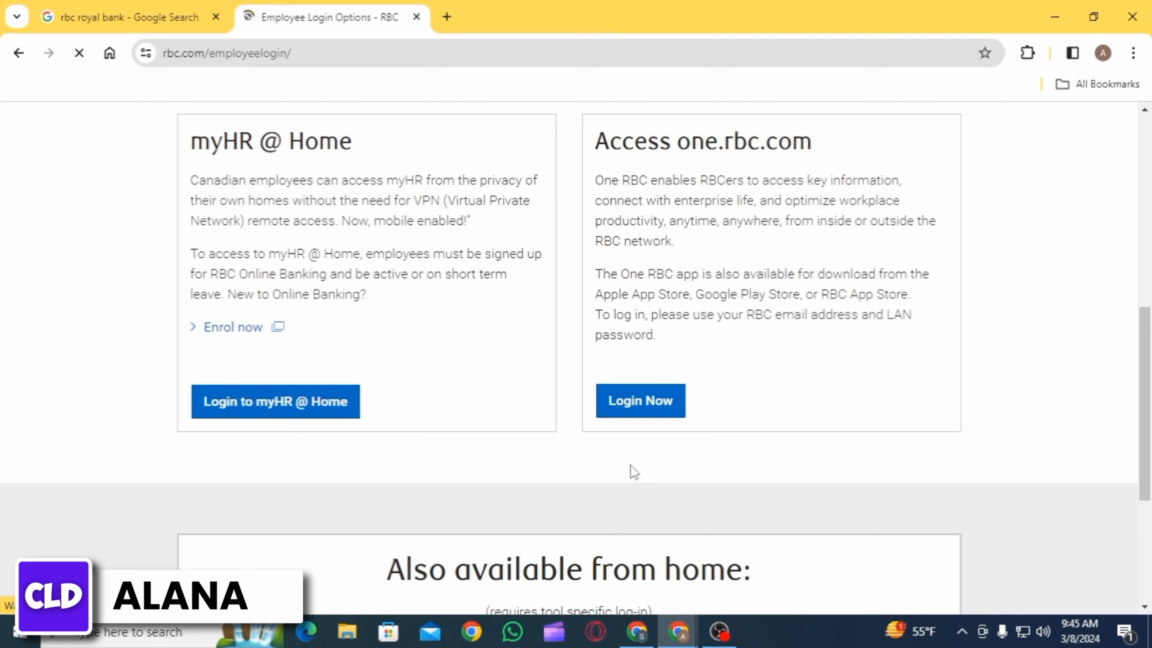
pyautogui.moveTo(634, 473)
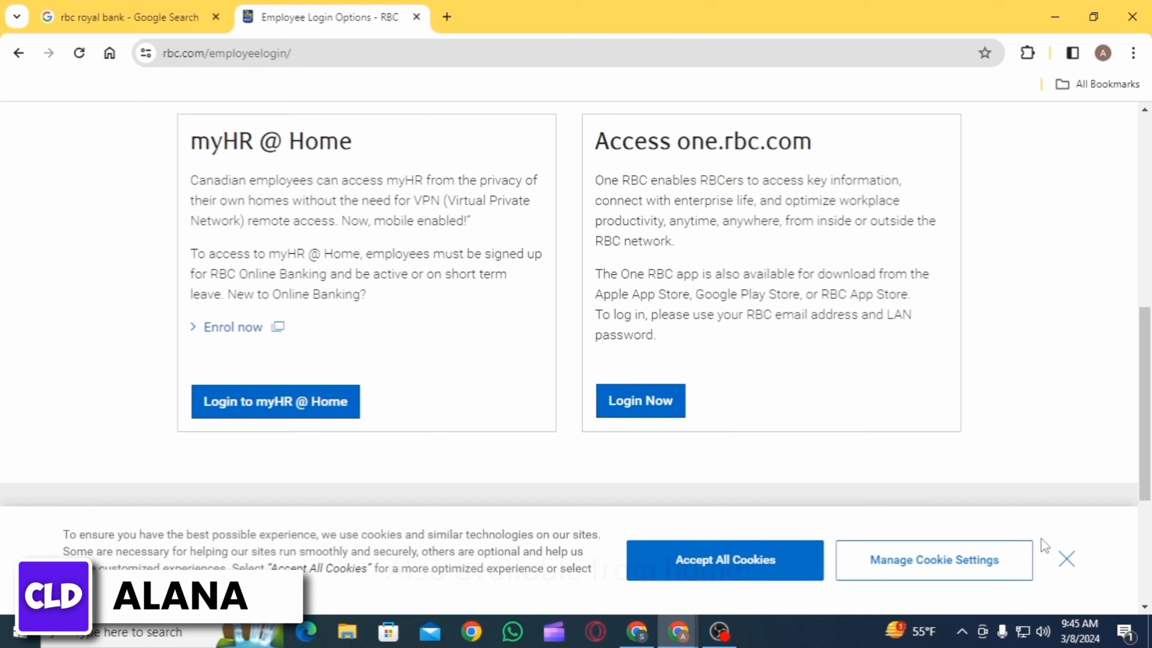
pyautogui.click(1065, 559)
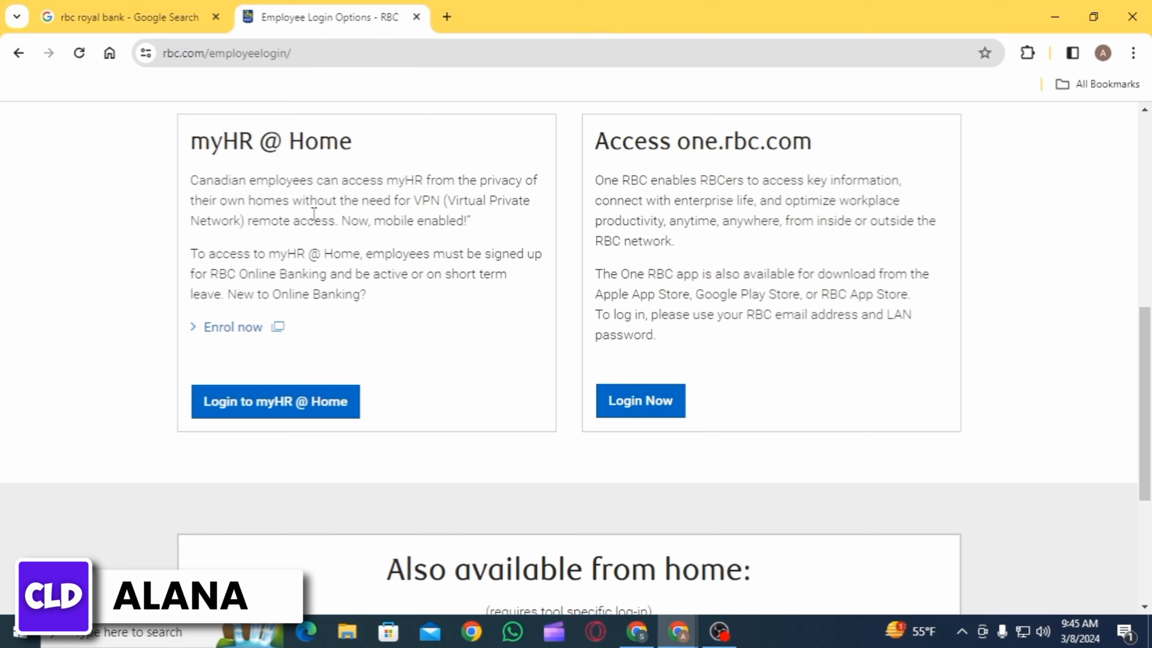
pyautogui.moveTo(327, 274)
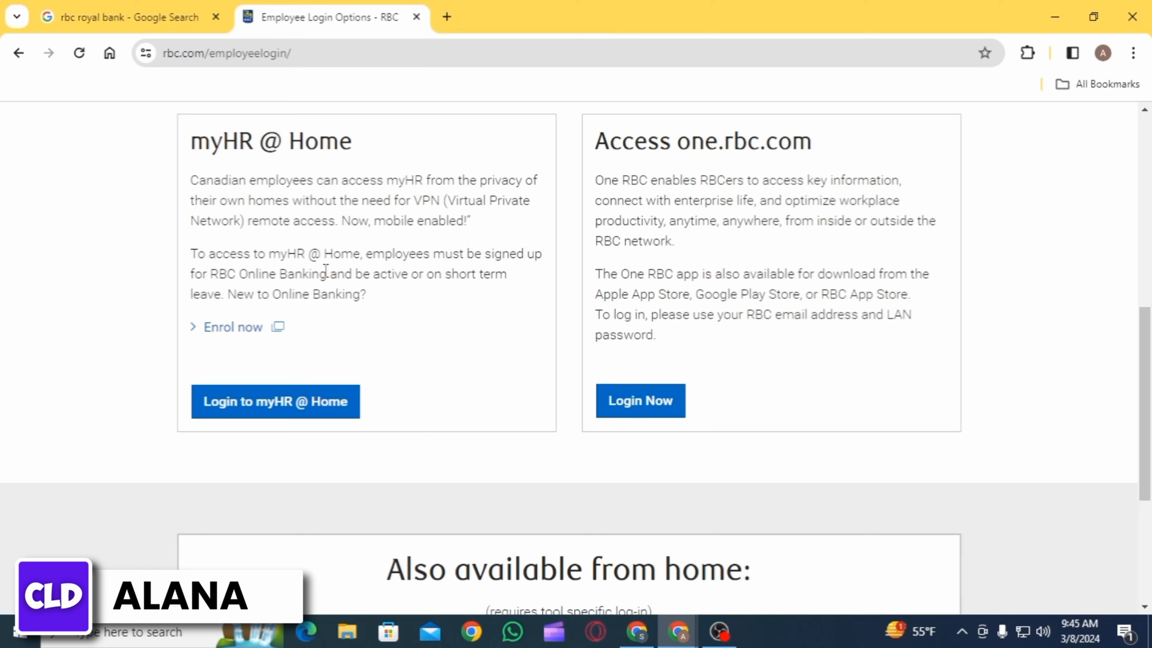
pyautogui.moveTo(293, 410)
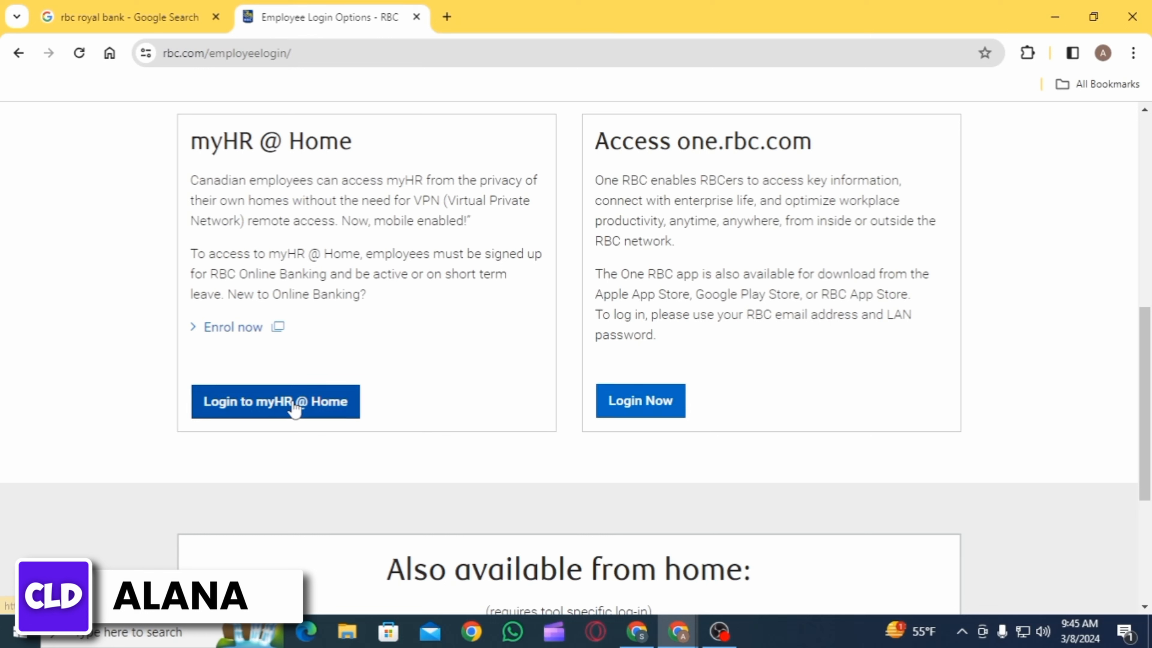
pyautogui.click(296, 406)
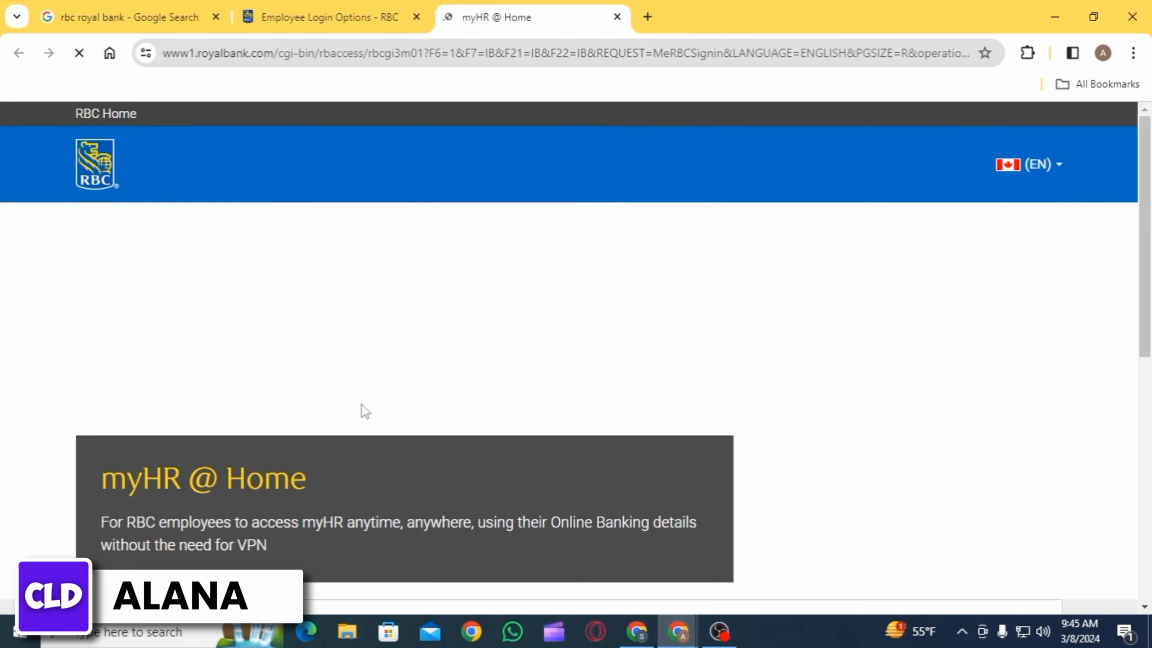
pyautogui.scroll(-3)
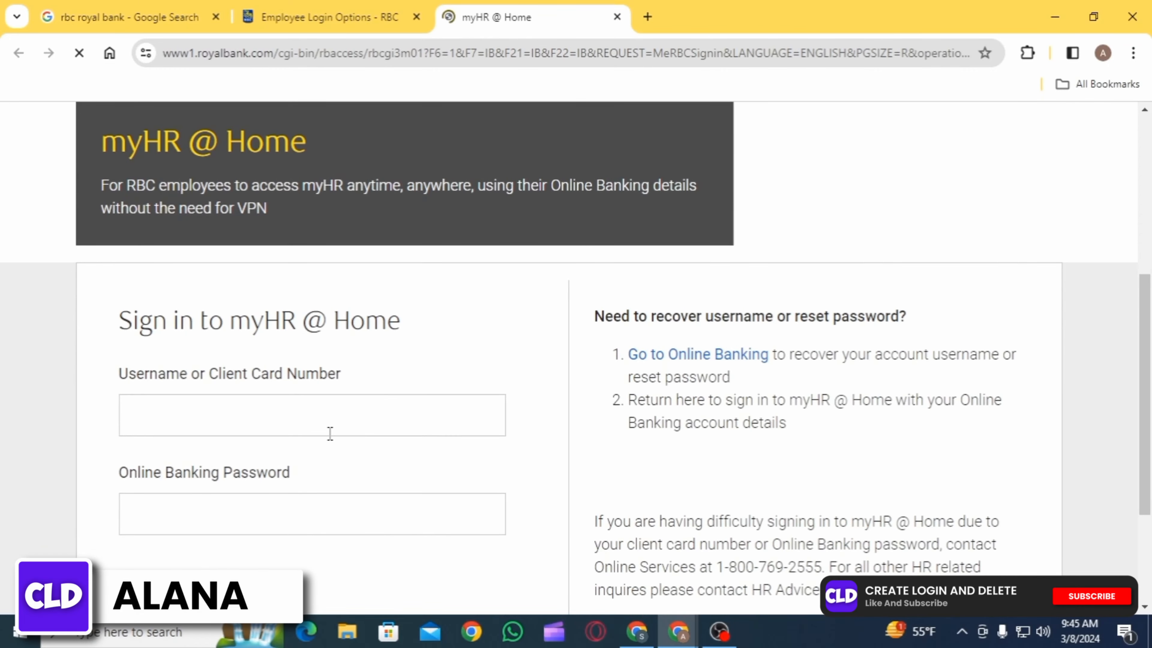
pyautogui.click(329, 433)
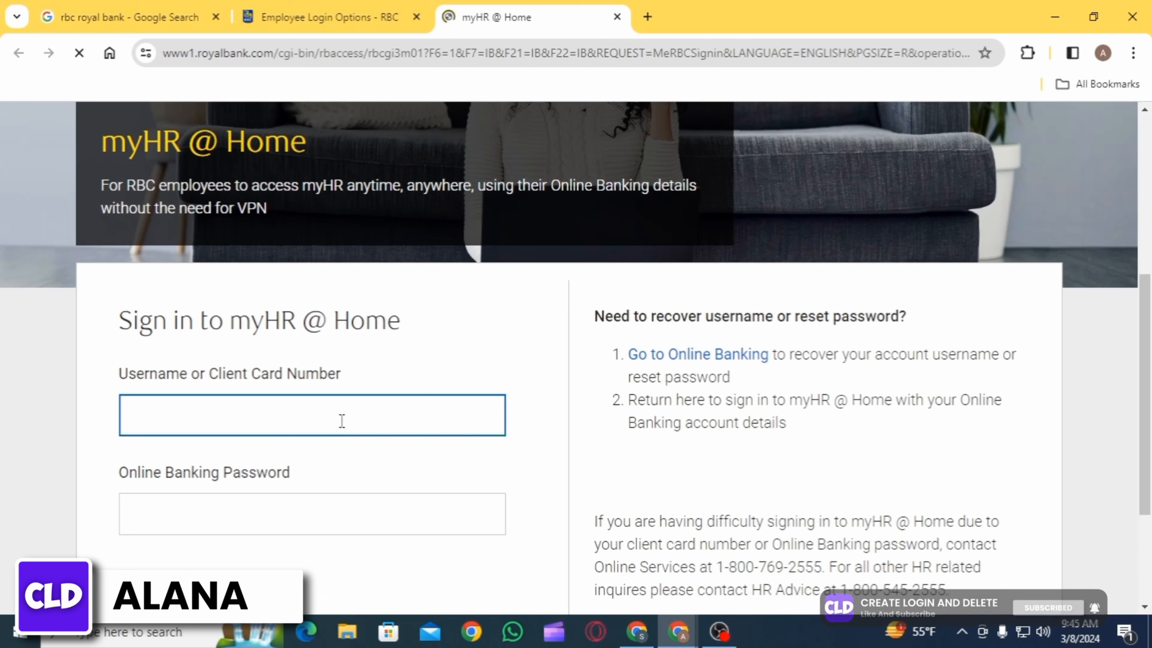
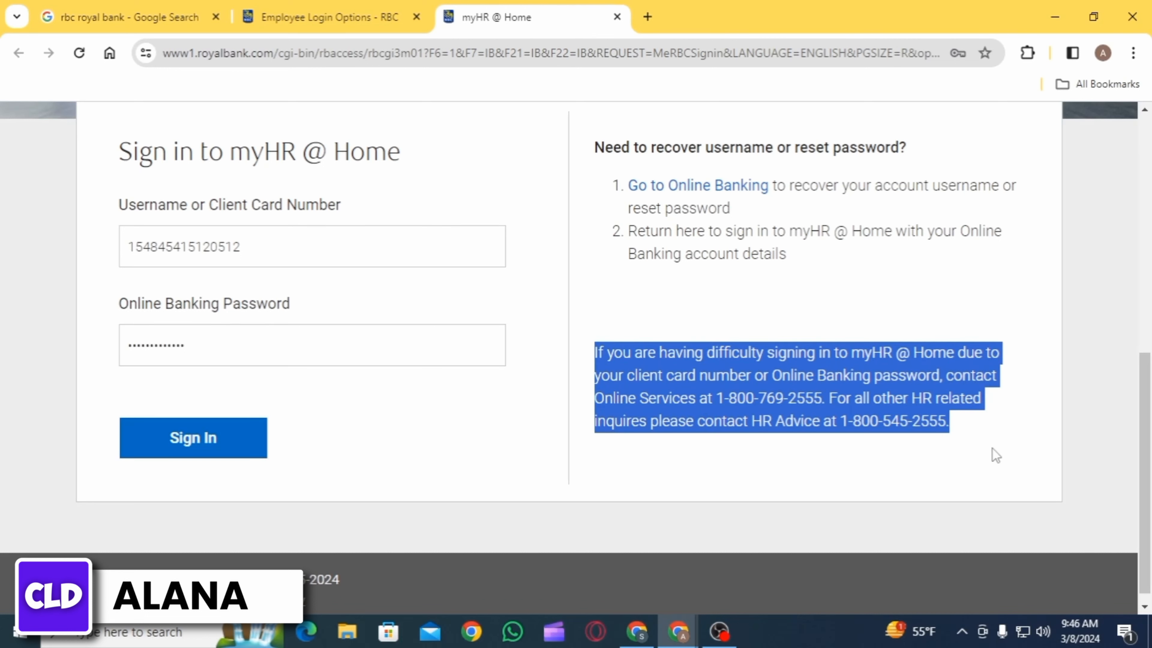
pyautogui.moveTo(961, 440)
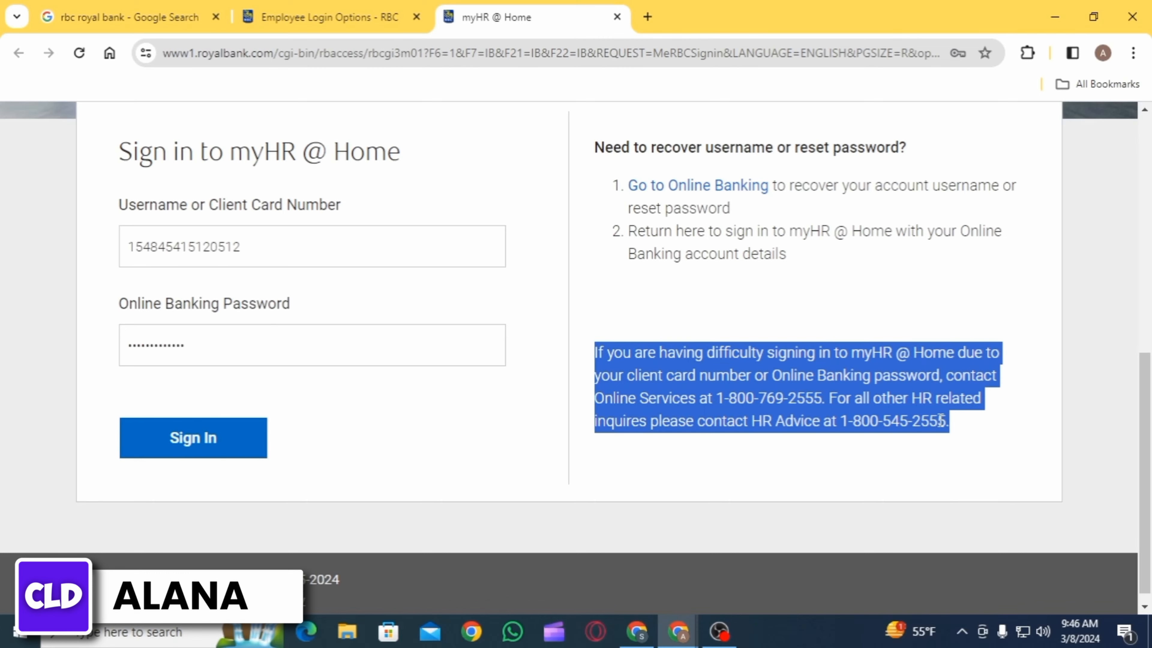
pyautogui.click(327, 16)
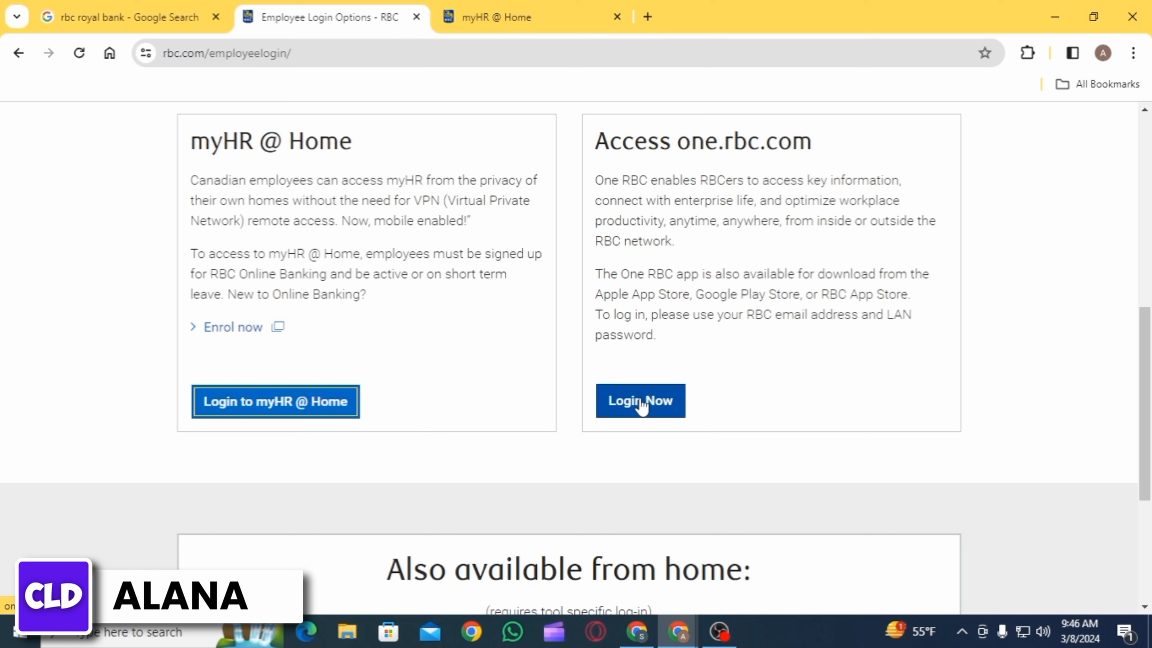
# Launch the one.rbc.com login via 'Login Now', reaching the Microsoft sign-in page for RBC.
pyautogui.moveTo(689, 141); pyautogui.dragTo(866, 180)
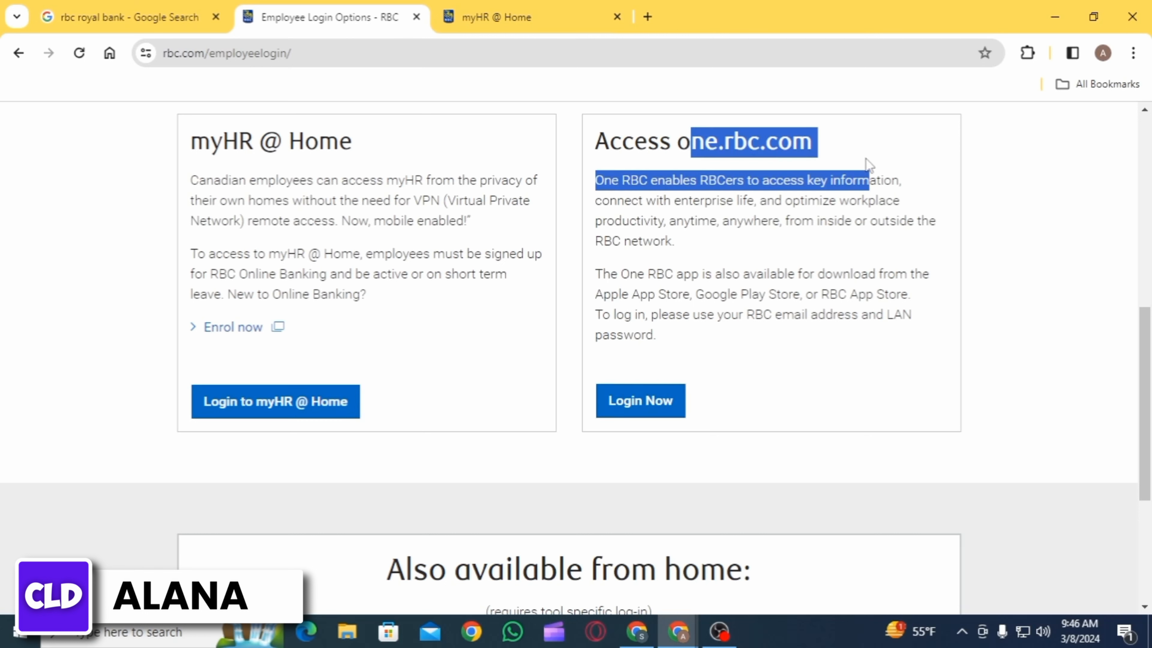
pyautogui.click(641, 401)
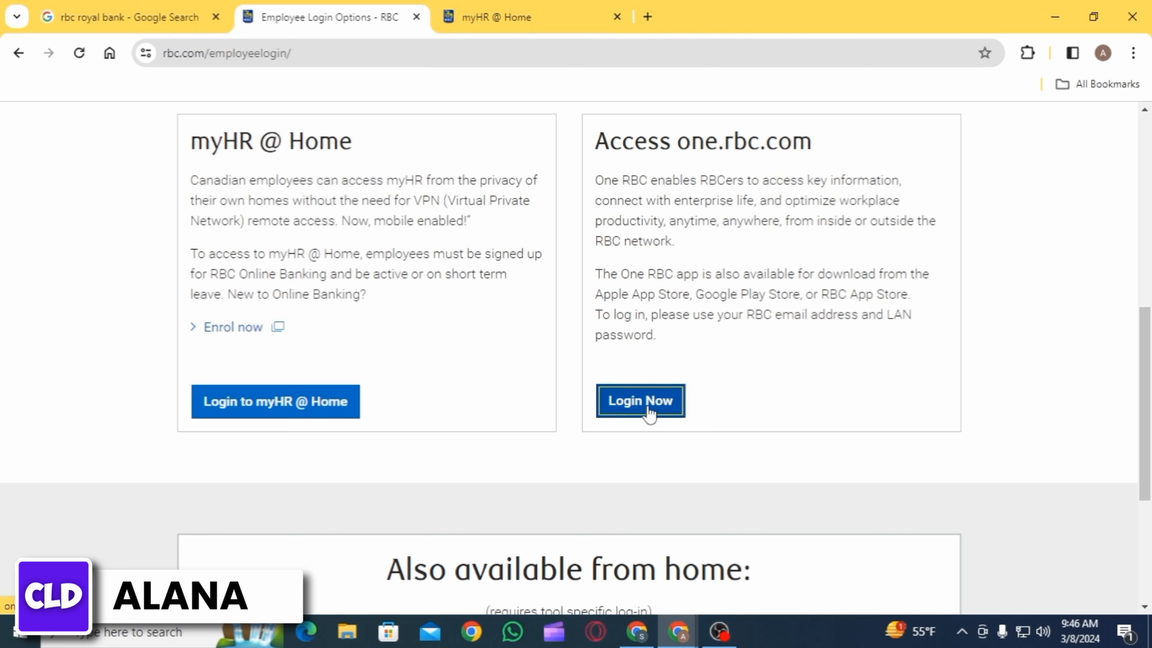
pyautogui.click(641, 400)
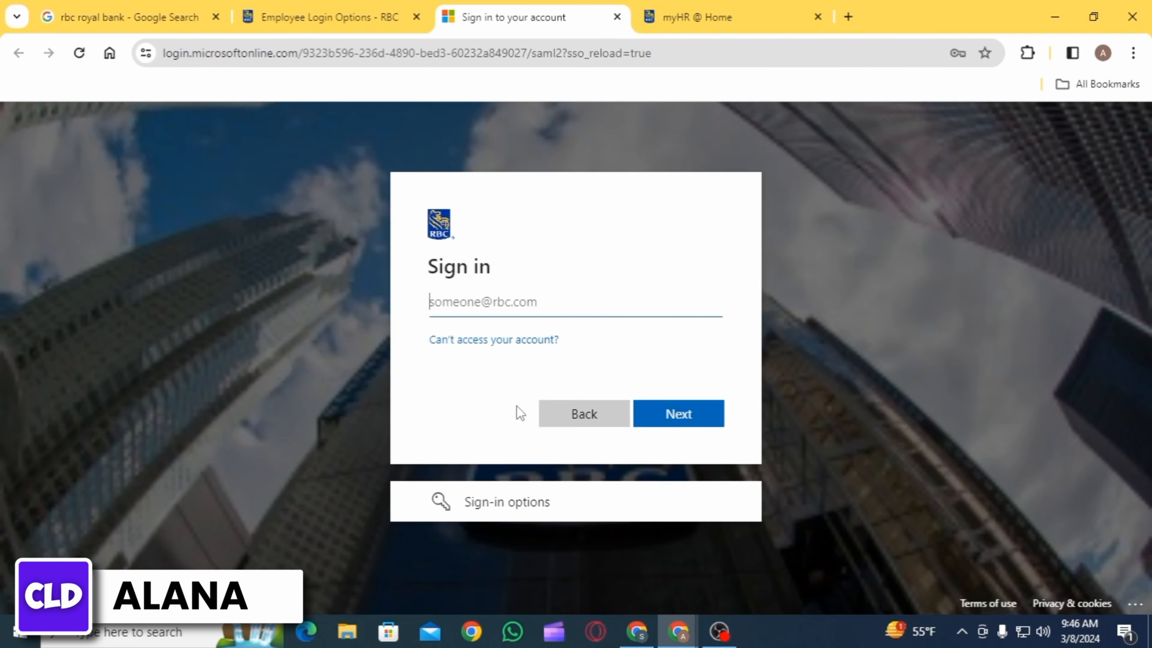
pyautogui.moveTo(503, 301)
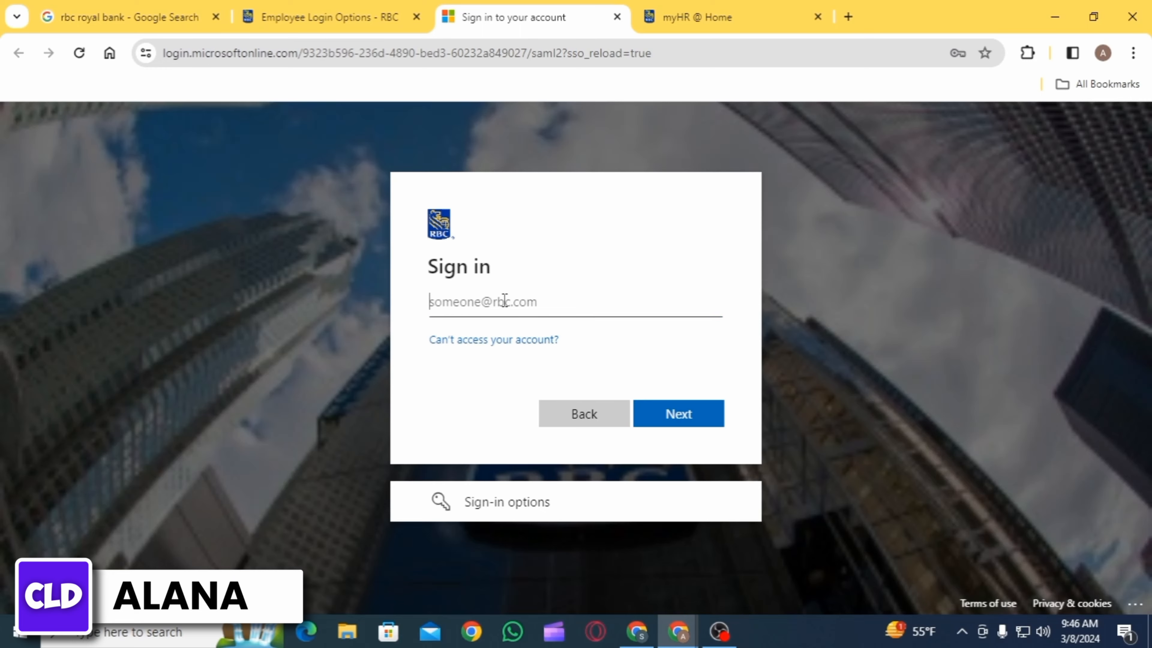
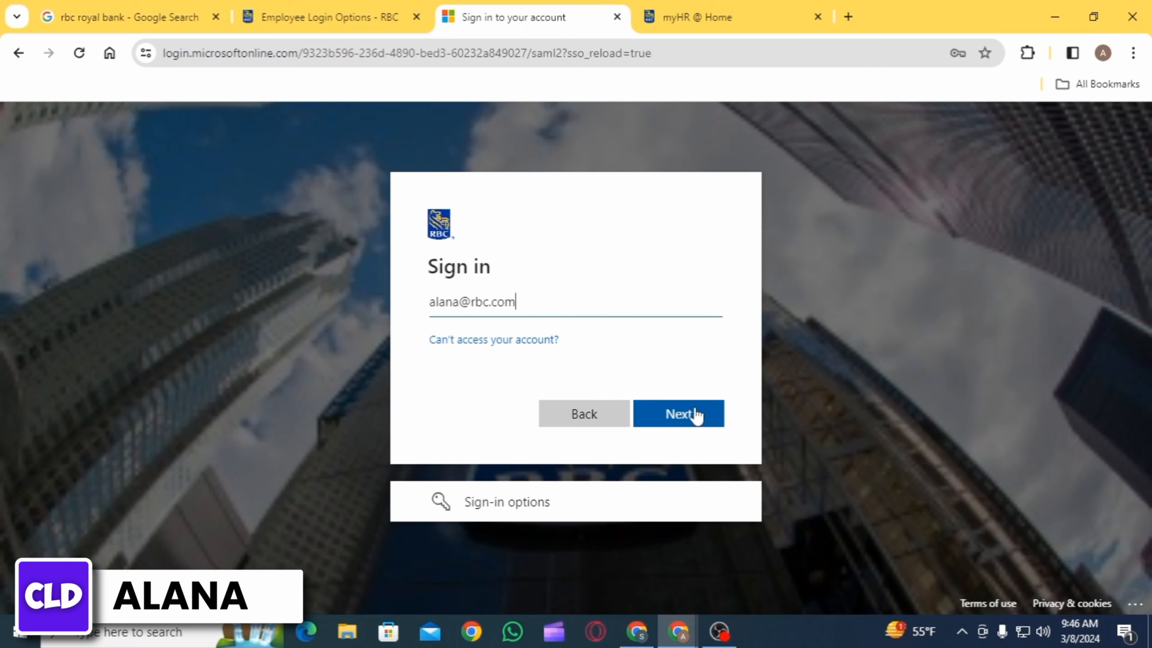
pyautogui.moveTo(822, 371)
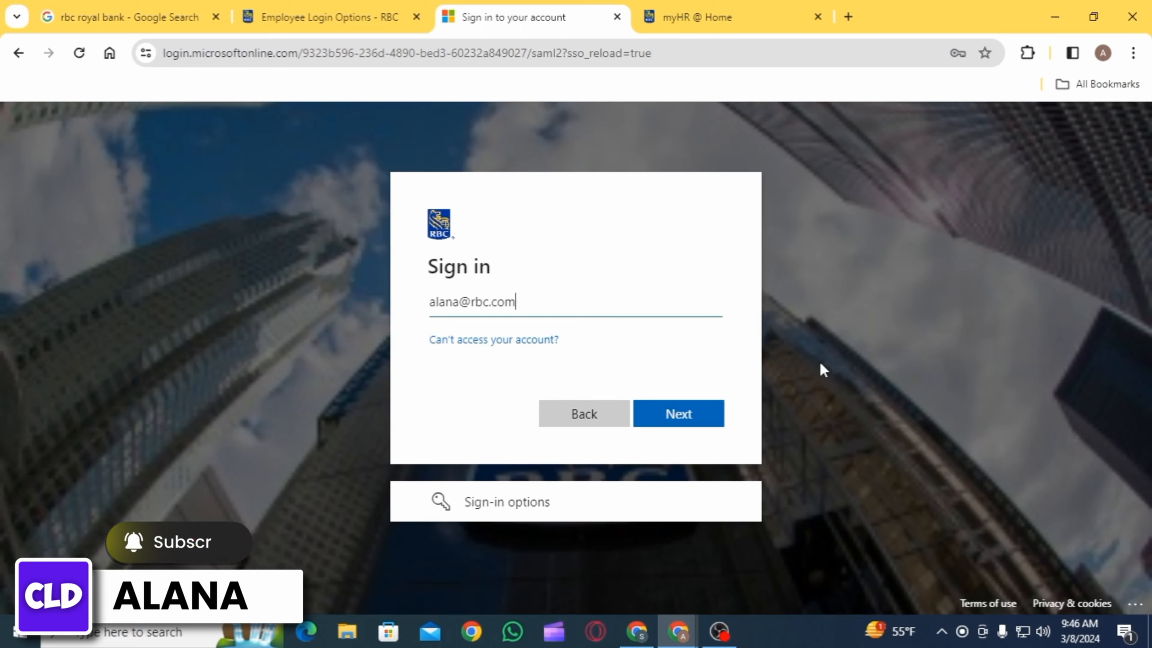